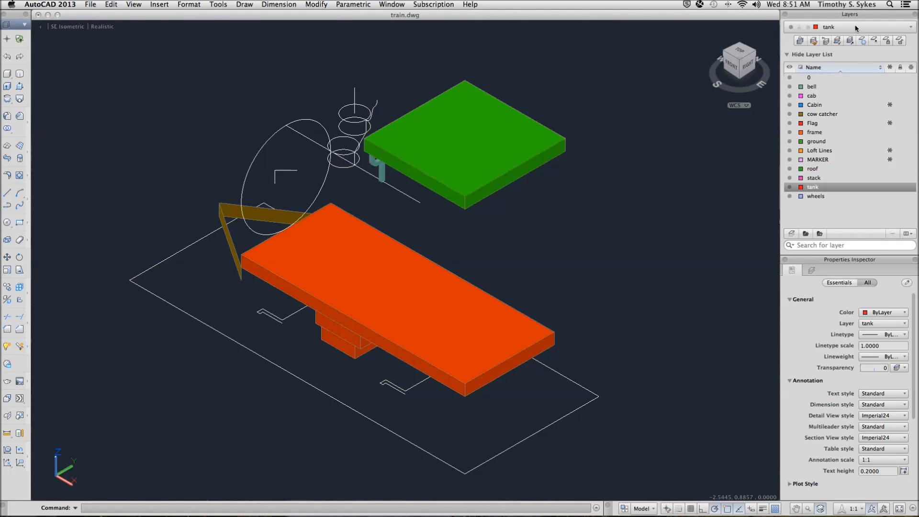
mouse_move(609, 239)
type("surftab1")
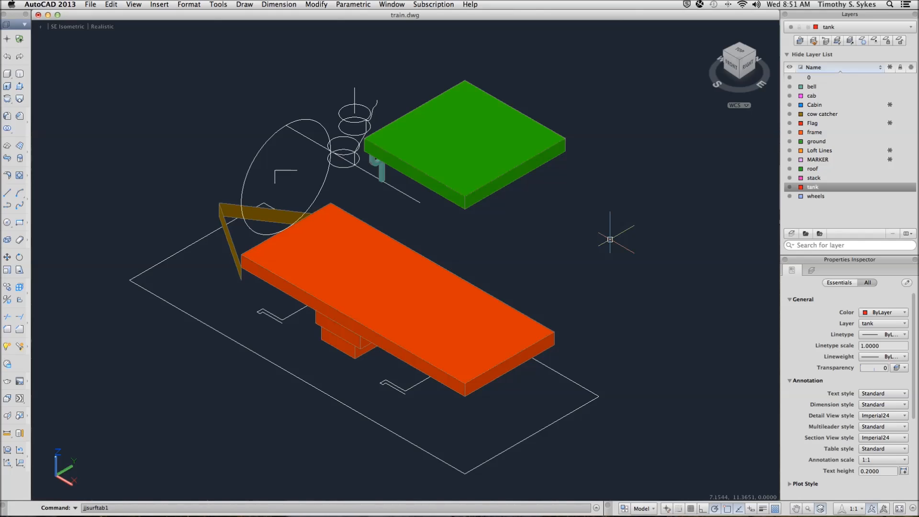
Set SURFTAB1 to 20 for the tabulated surface density and start TABSURF.
key("Return")
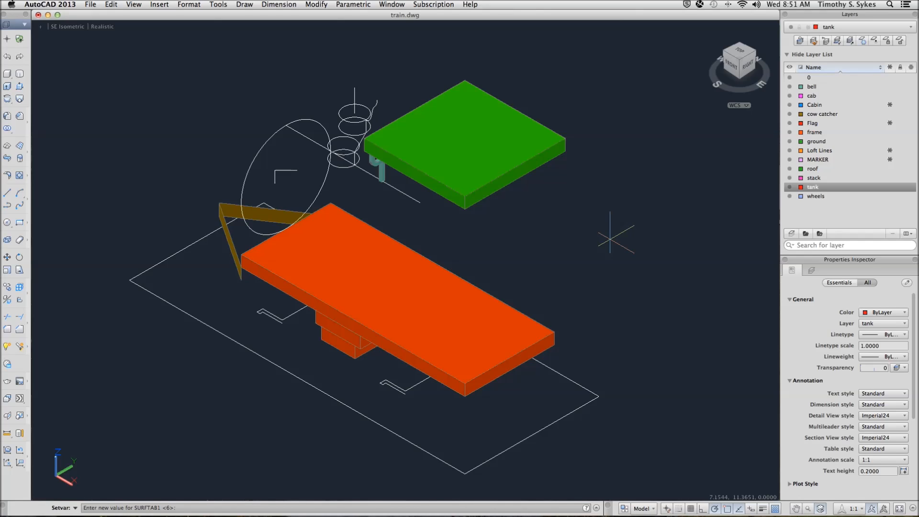
type("20")
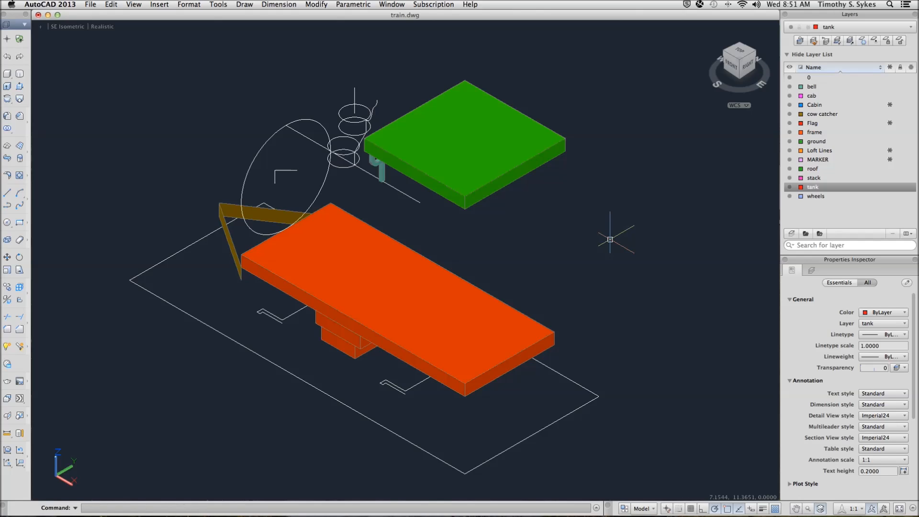
type("tabsurf")
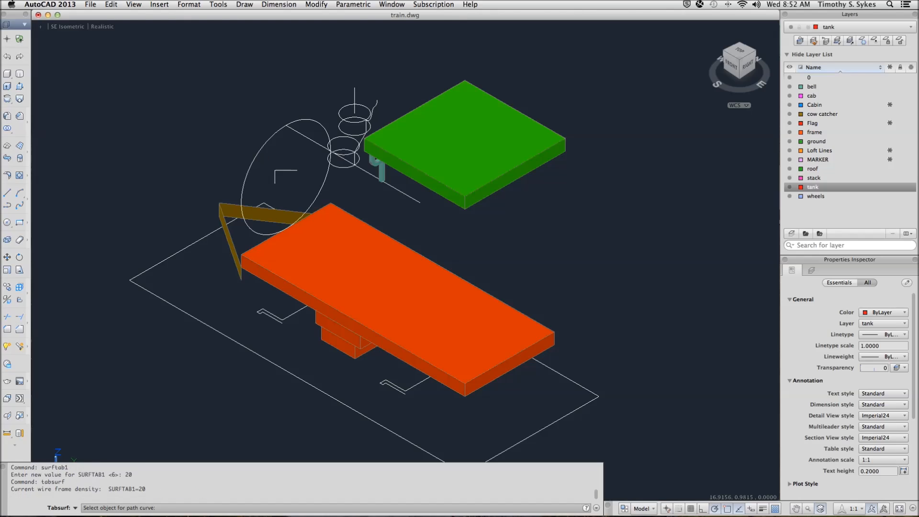
Pick the ellipse as the tank's tabulated-surface path curve.
left_click(270, 150)
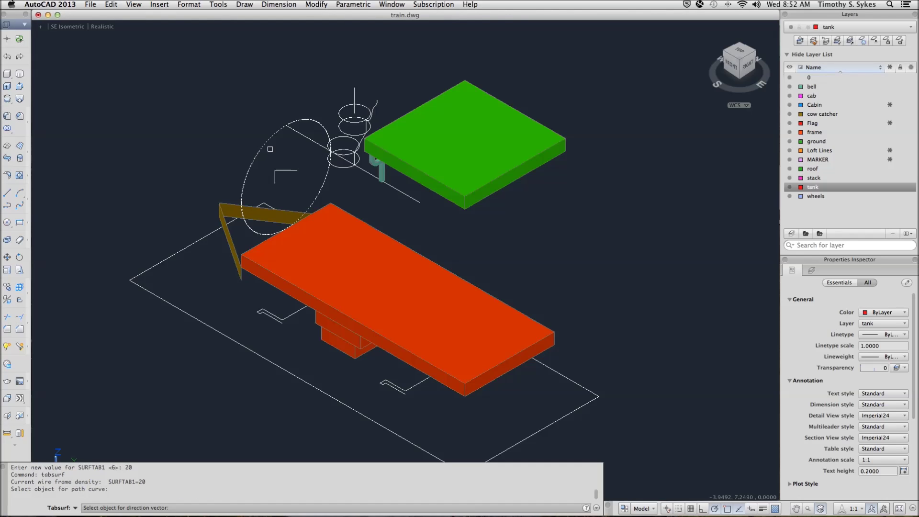
mouse_move(295, 133)
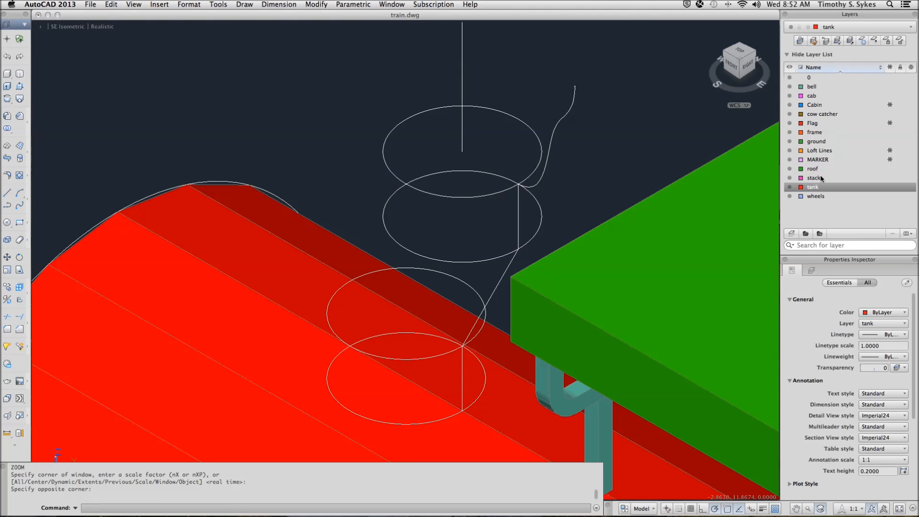
Make the stack layer current in the Layers palette.
left_click(814, 178)
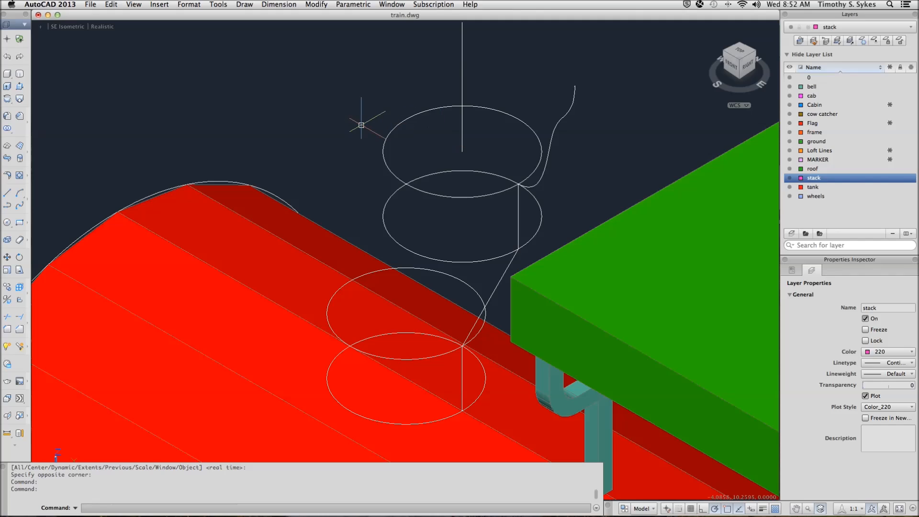
Sweep the smokestack circles along their guide lines with TABSURF.
type("TABSURF")
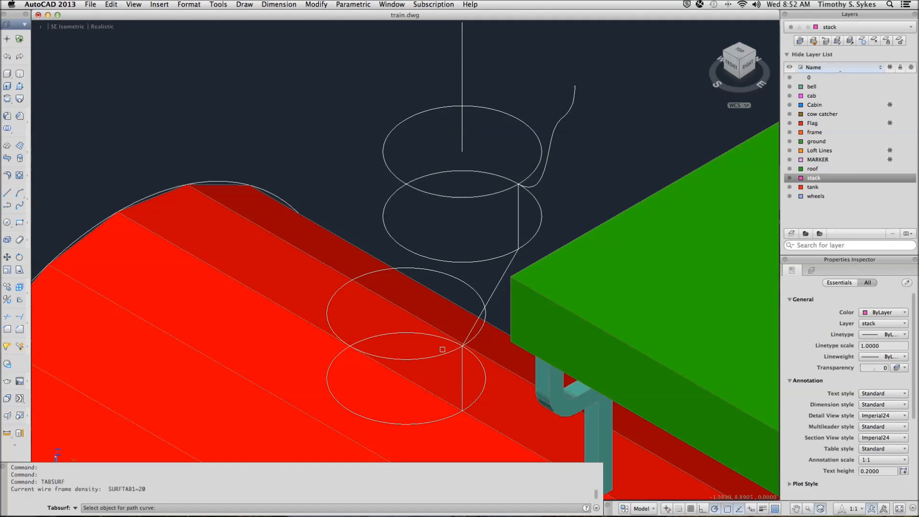
left_click(402, 311)
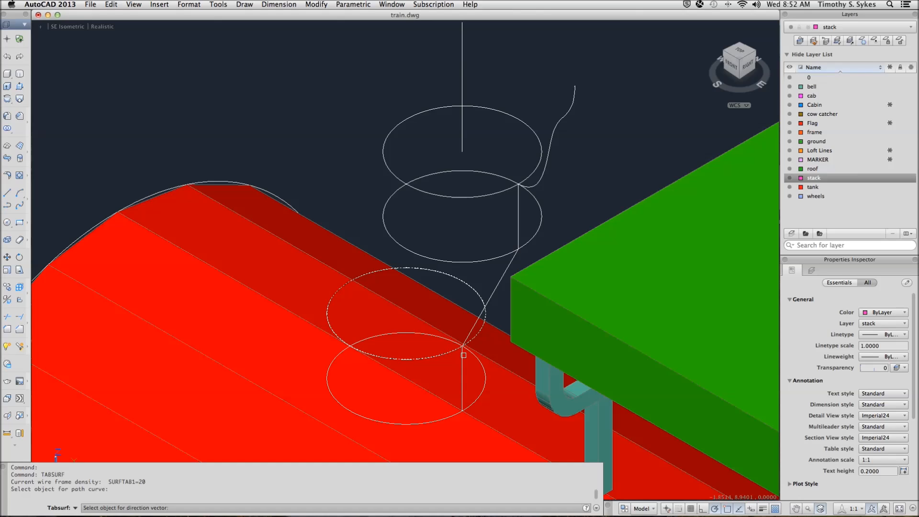
left_click(463, 355)
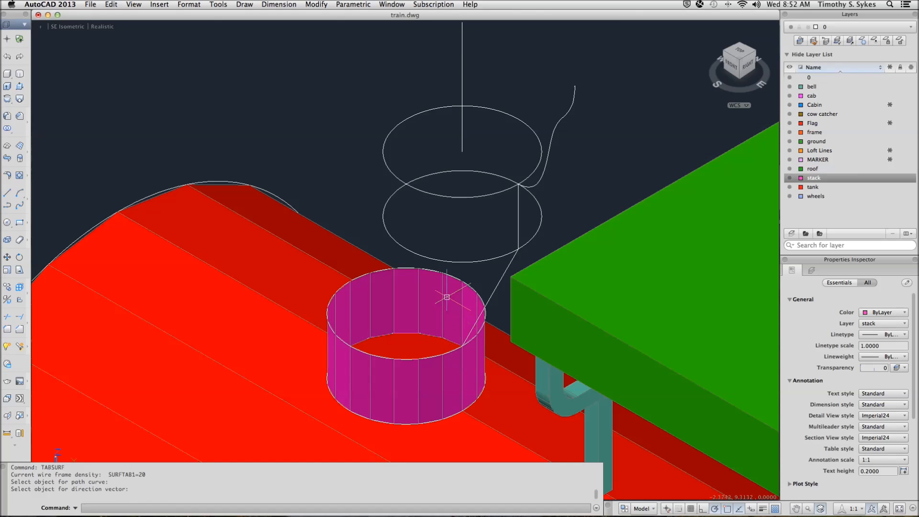
left_click(460, 220)
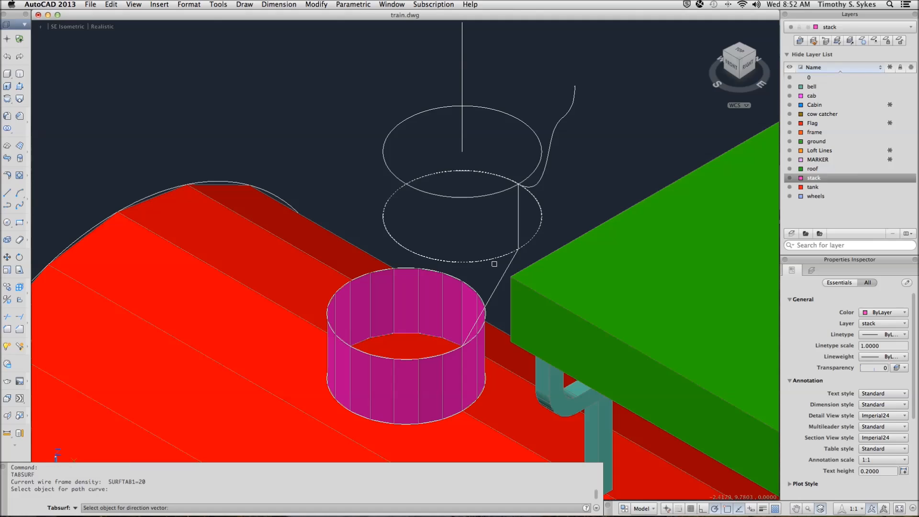
mouse_move(493, 263)
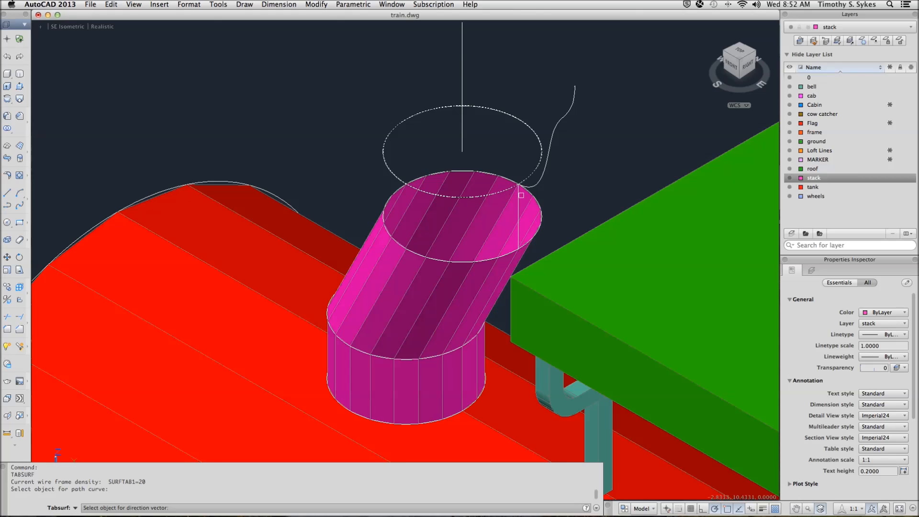
left_click(375, 195)
type("z")
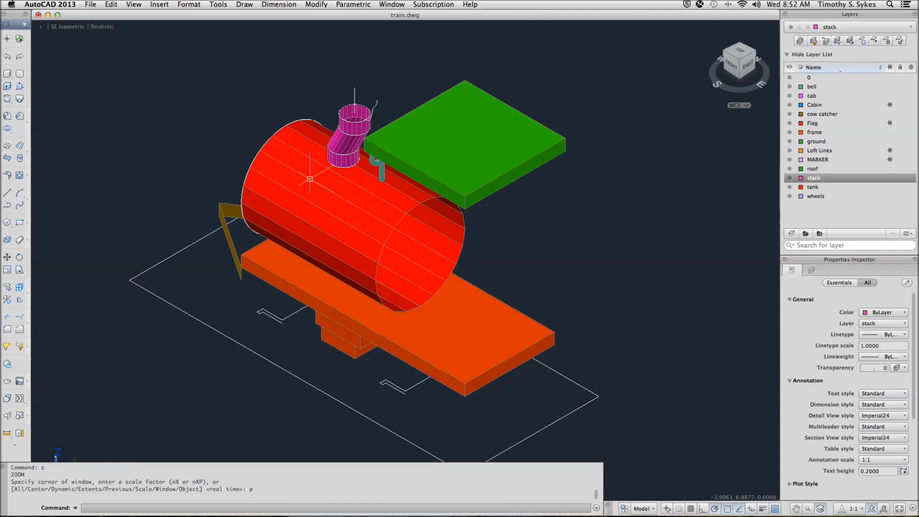
mouse_move(311, 179)
type("smoothness")
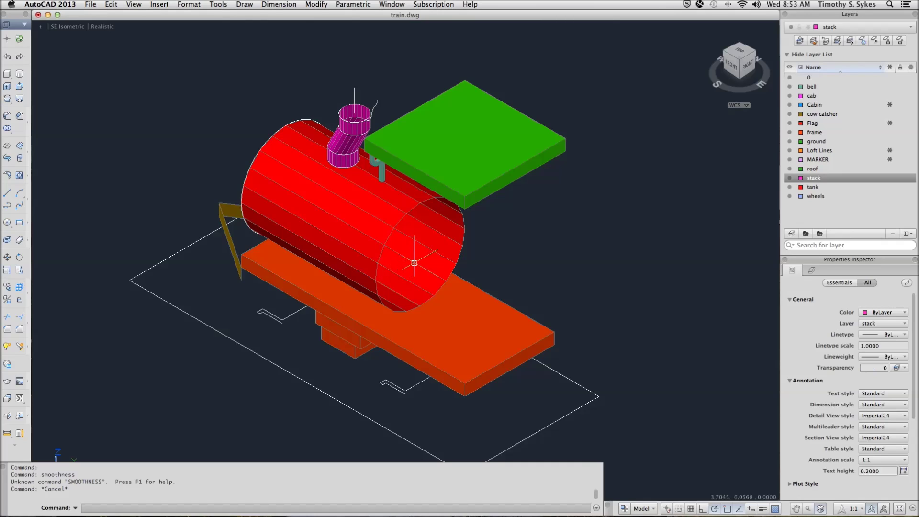
Set the red tank surface's smoothness to Level 1.
left_click(352, 211)
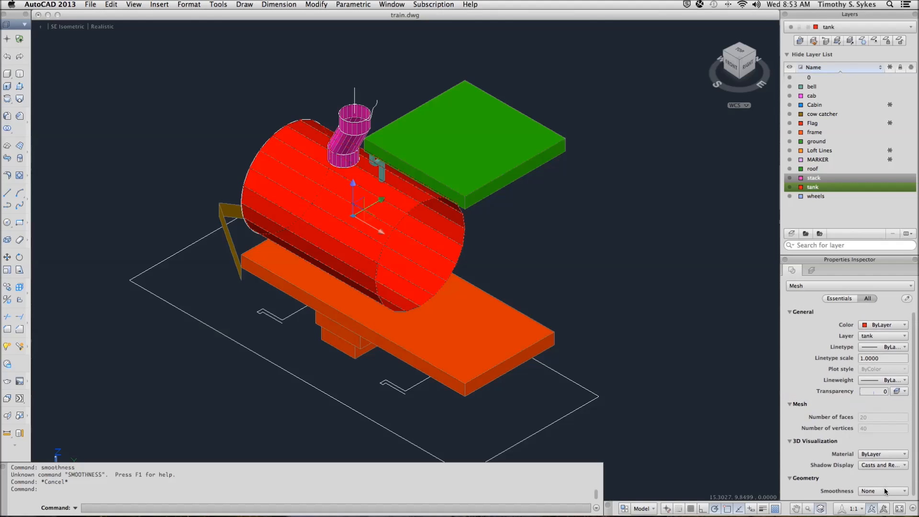
left_click(885, 490)
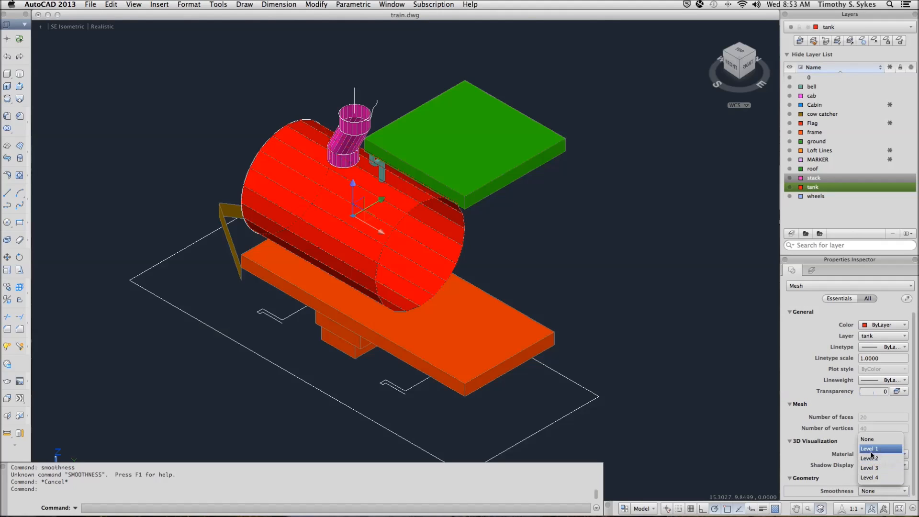
left_click(869, 448)
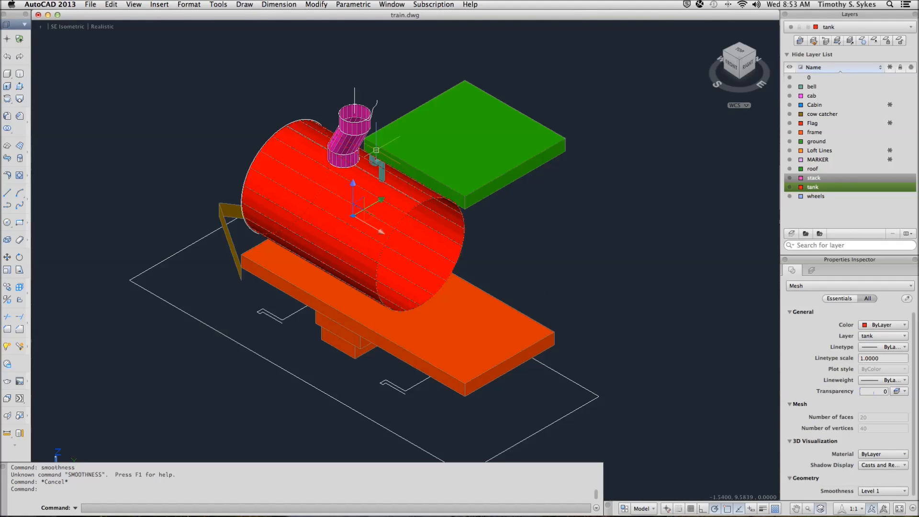
left_click(352, 135)
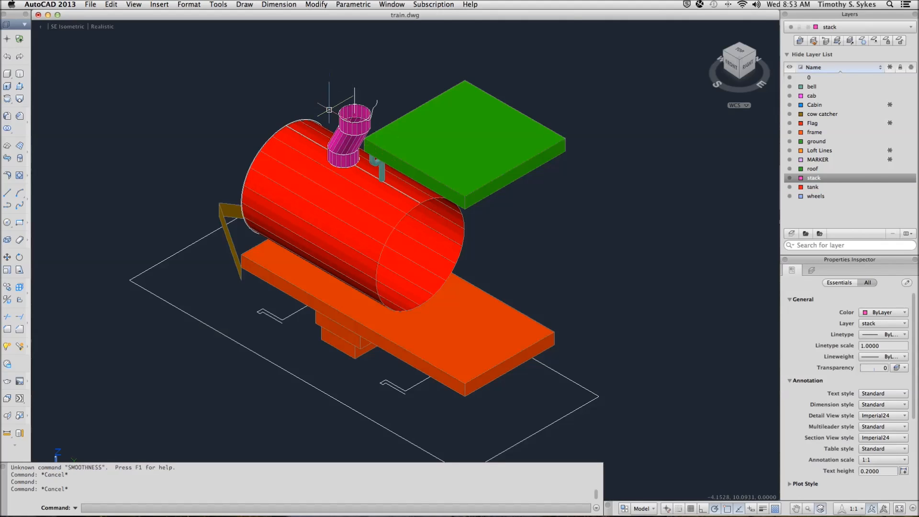
Set the smokestack mesh smoothness to Level 1 and deselect it.
left_click(349, 135)
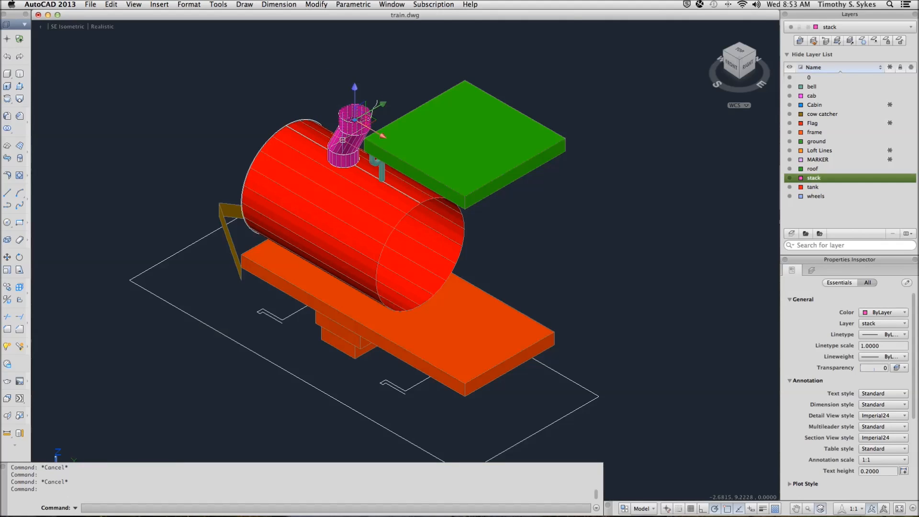
left_click(349, 141)
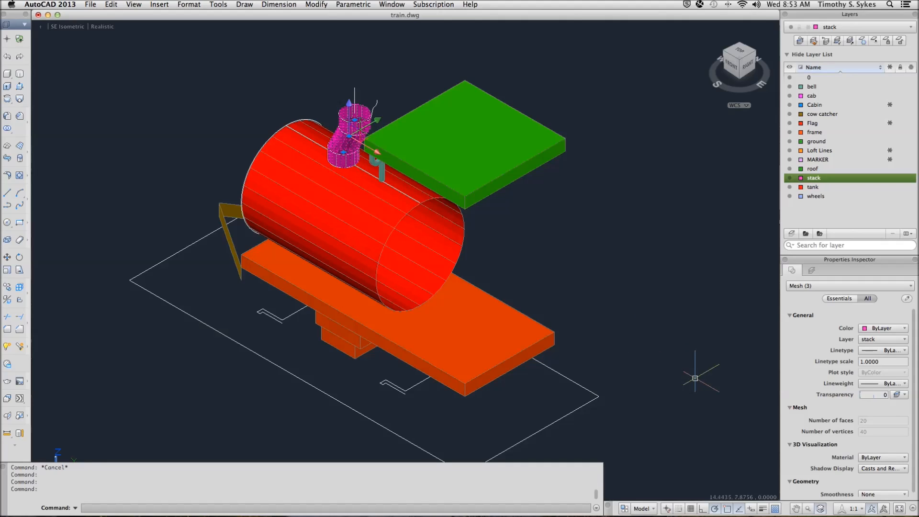
left_click(882, 494)
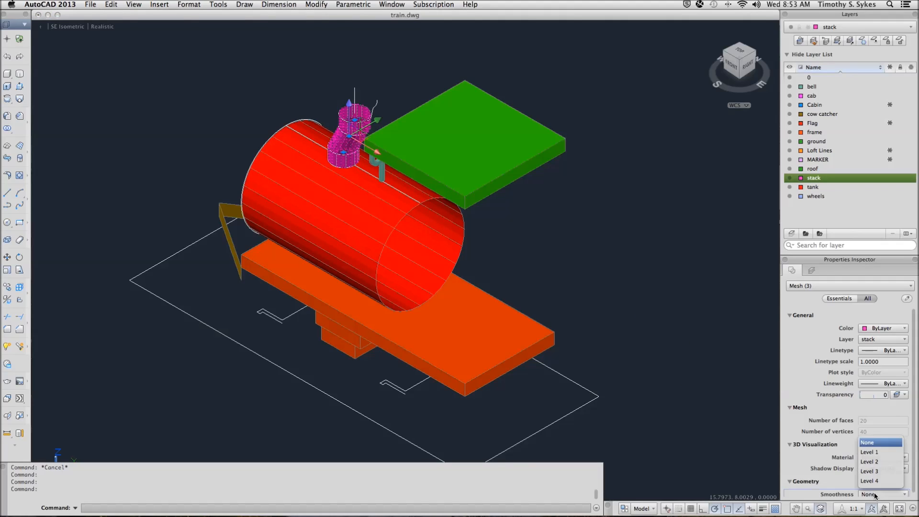
mouse_move(873, 452)
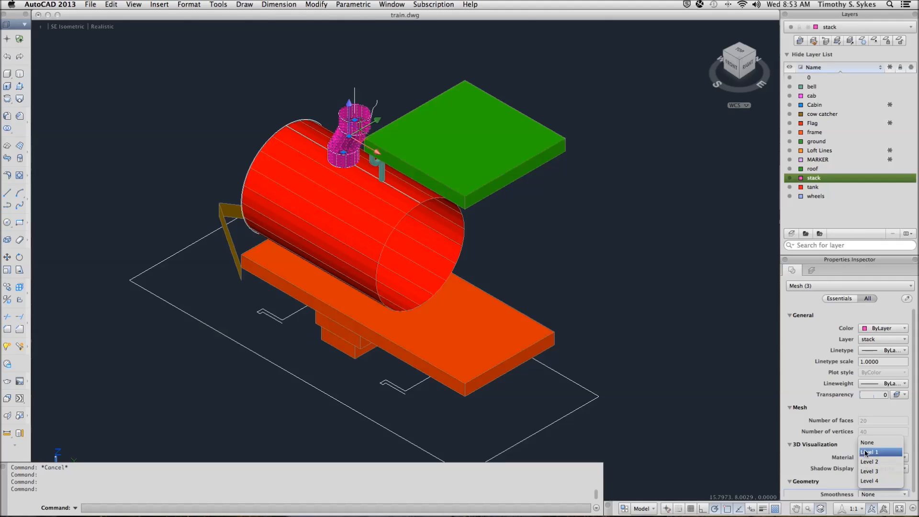
left_click(873, 452)
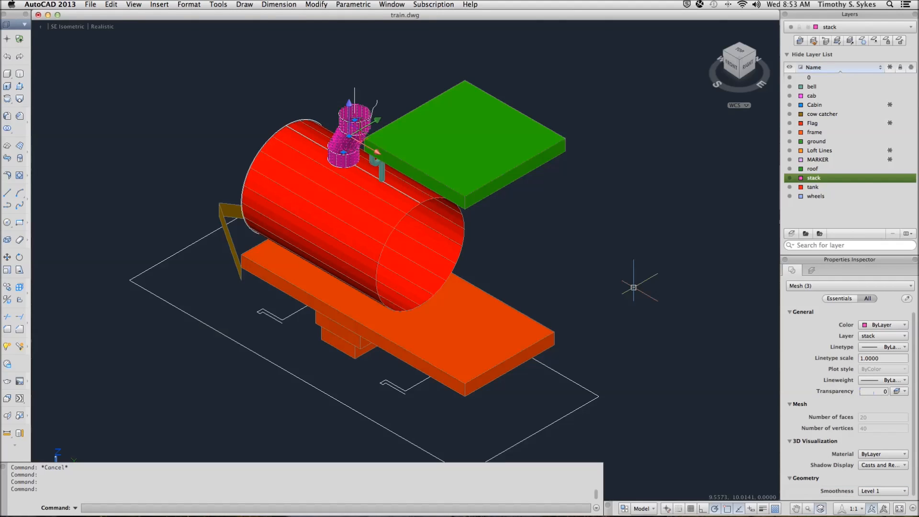
key("Escape")
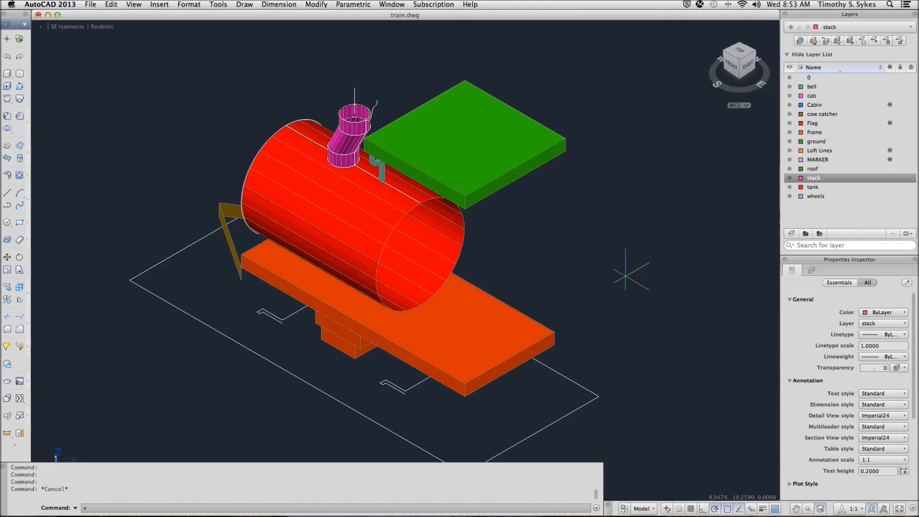
Restore the saved view -111 via the V command.
type("v")
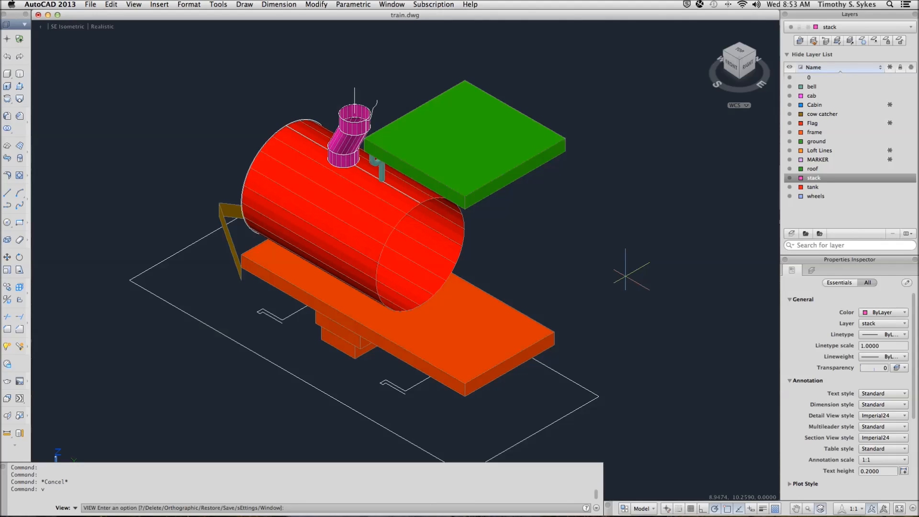
type("r")
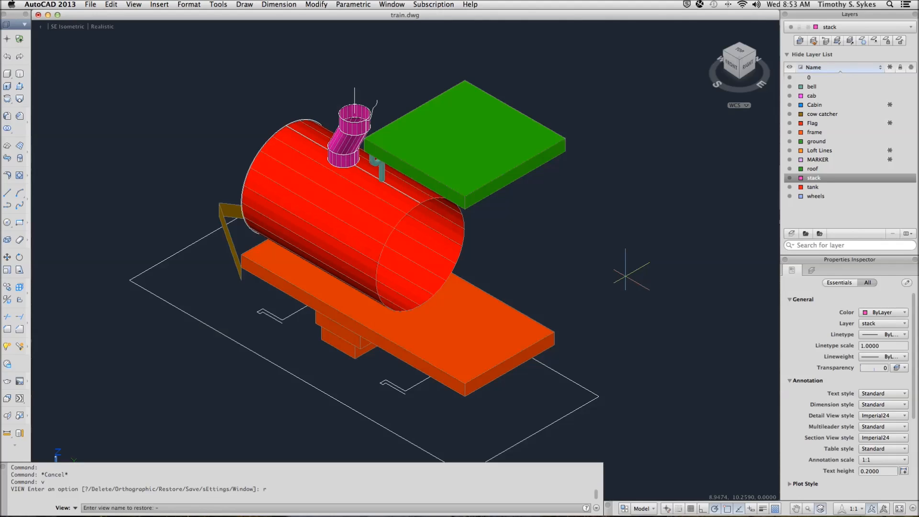
type("-111")
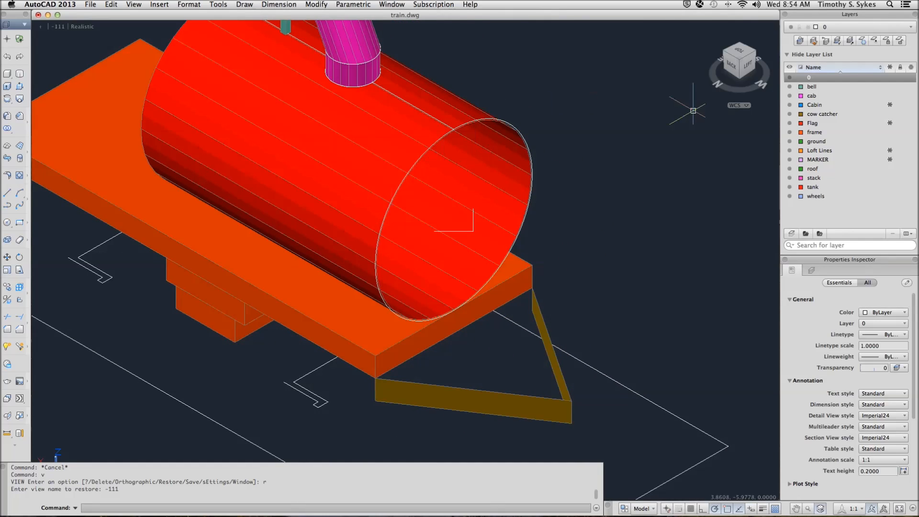
Make tank the current layer.
left_click(813, 186)
type("REG")
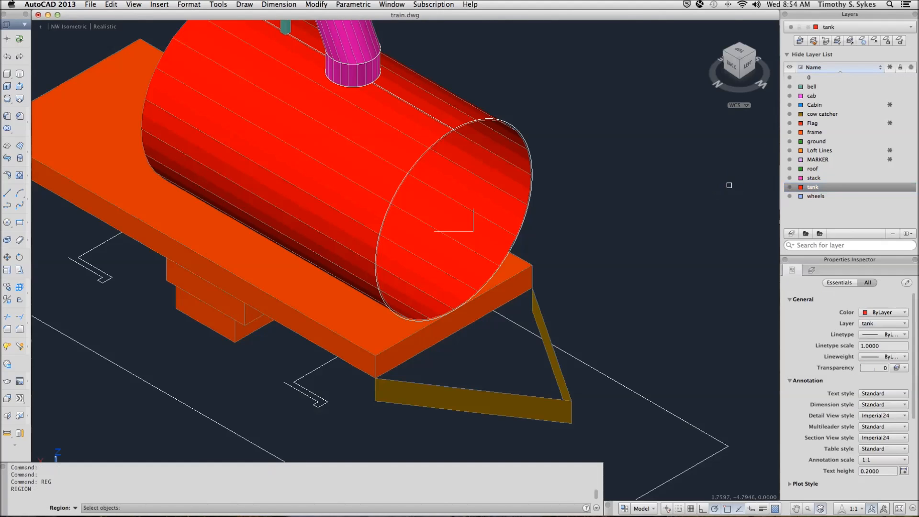
mouse_move(522, 132)
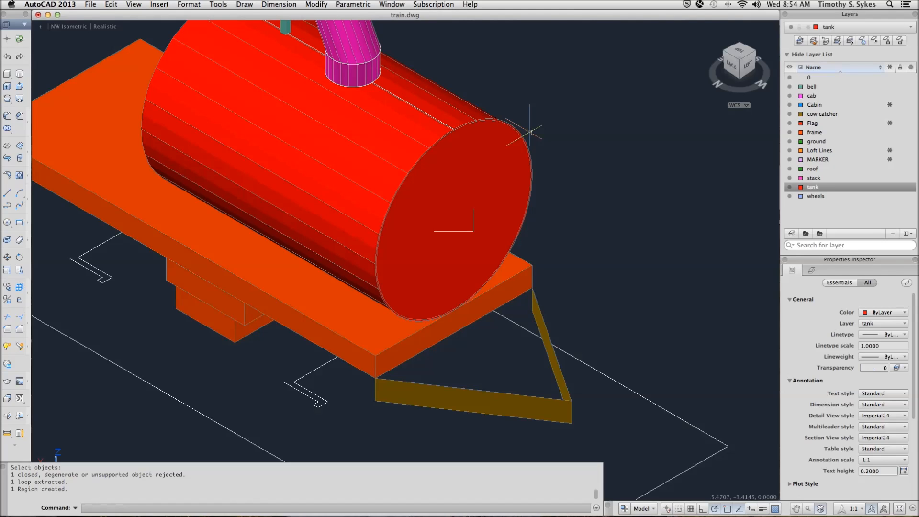
mouse_move(764, 123)
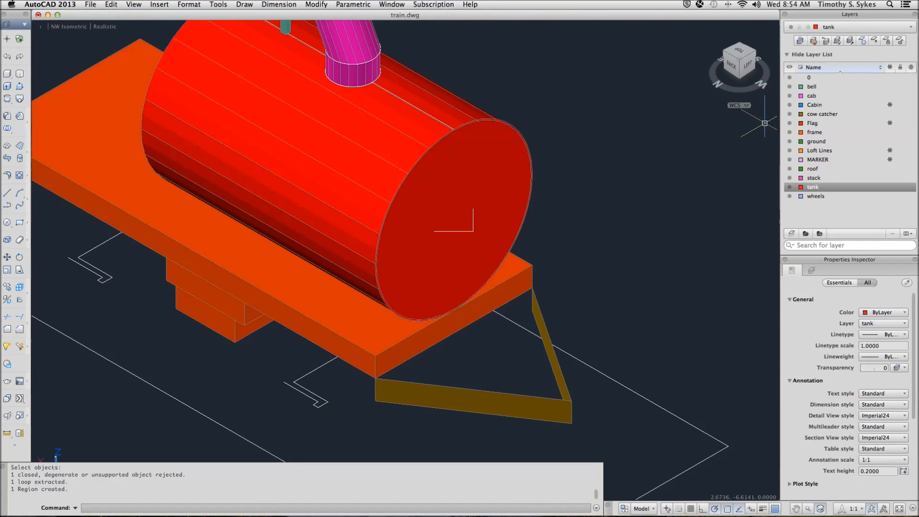
Make the cow catcher layer current and run RULESURF.
left_click(822, 114)
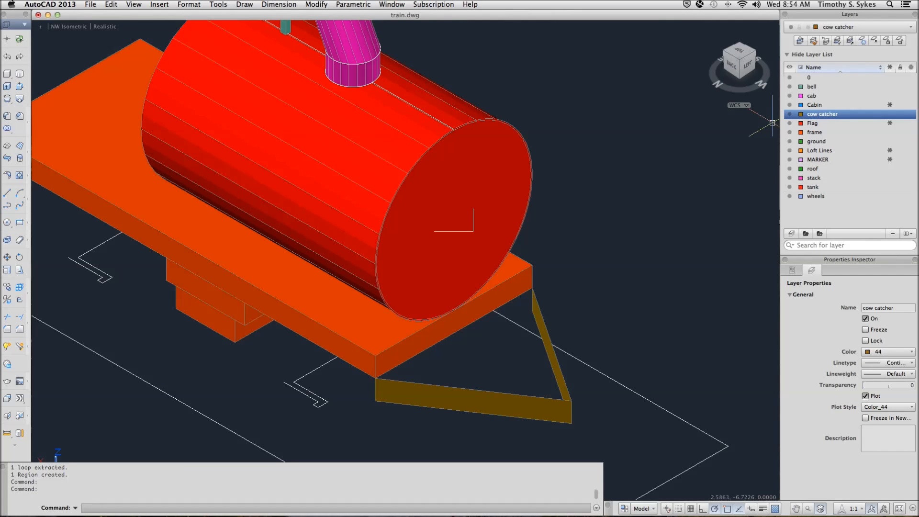
mouse_move(648, 243)
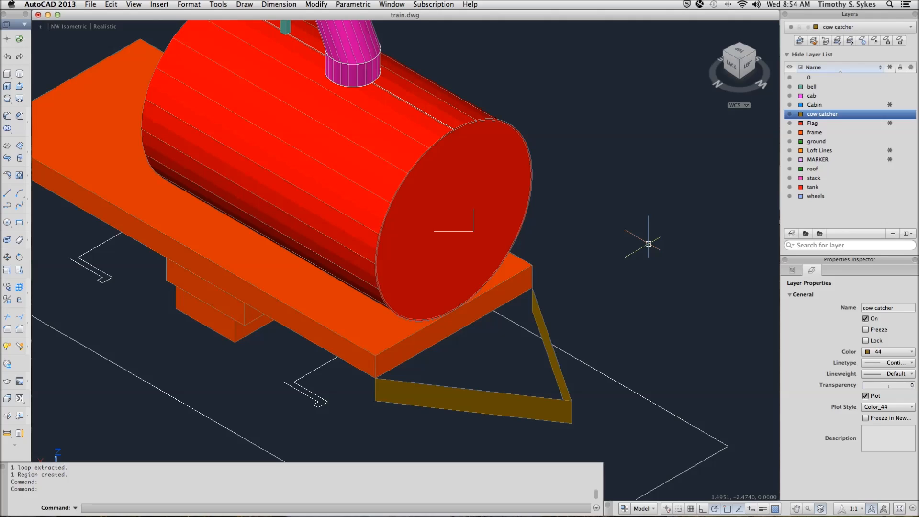
type("RULESURF")
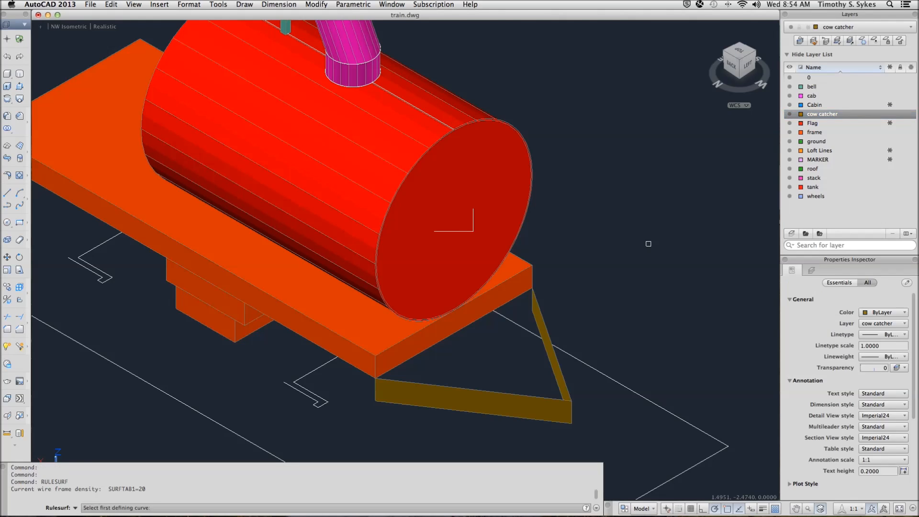
mouse_move(494, 207)
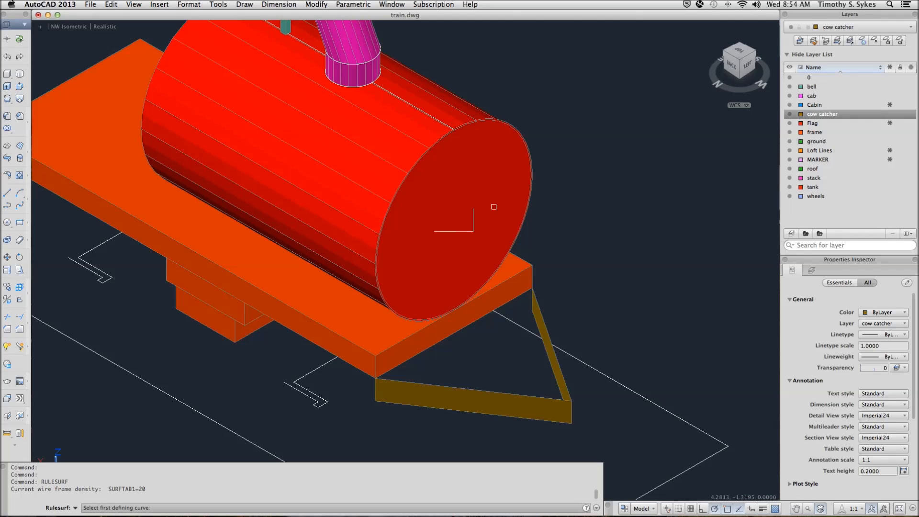
mouse_move(469, 219)
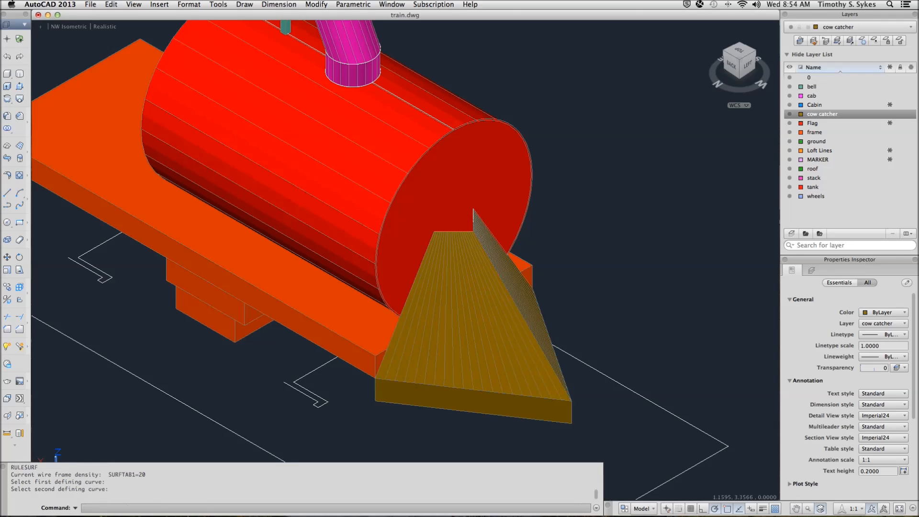
mouse_move(433, 382)
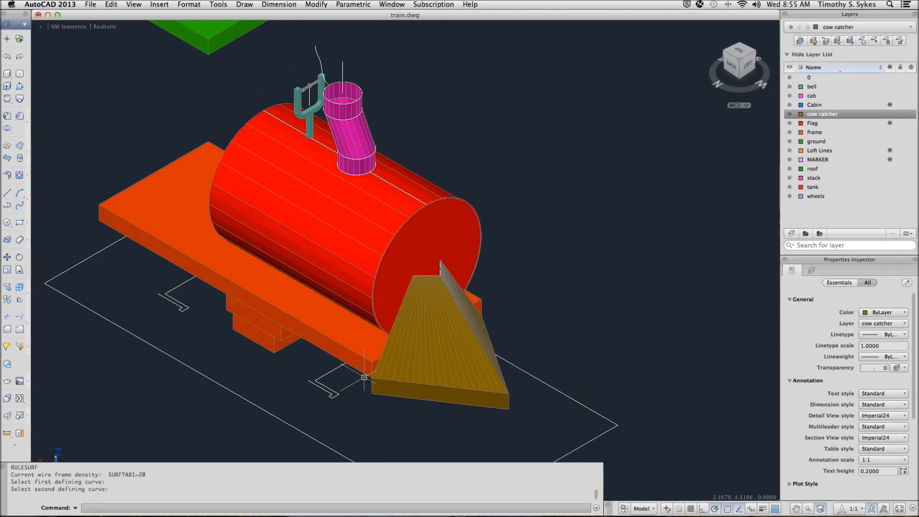
Zoom out to show the whole train model.
scroll("down", 3)
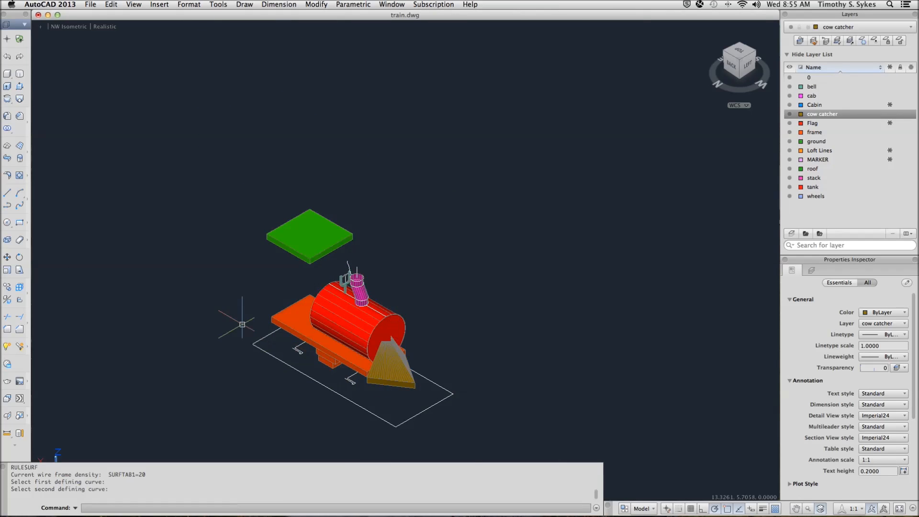
mouse_move(209, 297)
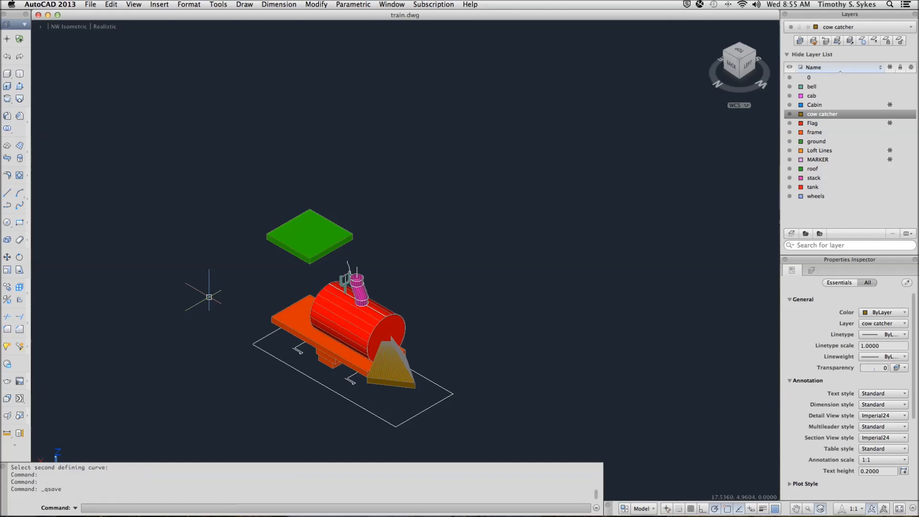
mouse_move(208, 294)
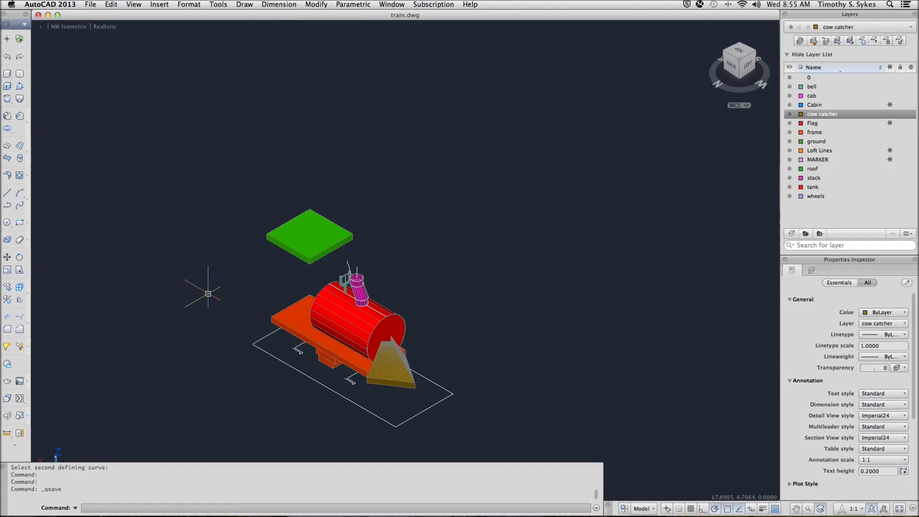